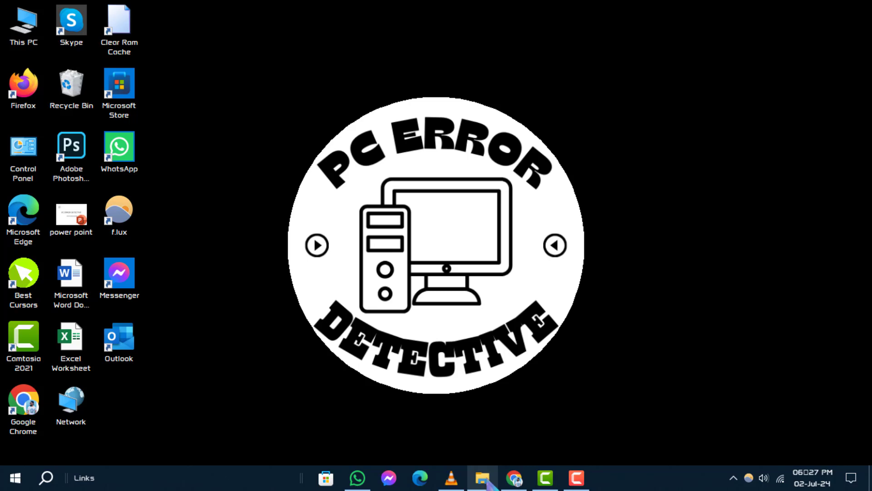
Step: Launch File Explorer from the taskbar, showing This PC's folders and drives
click(481, 477)
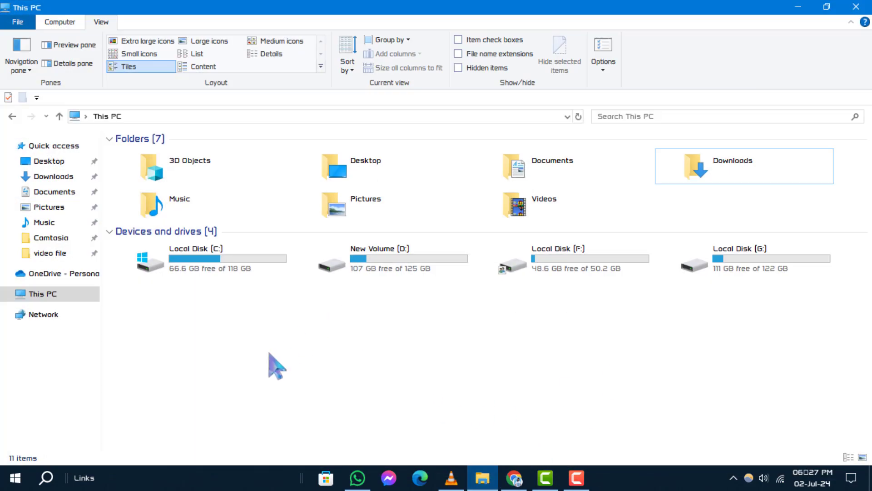
mouse_move(262, 373)
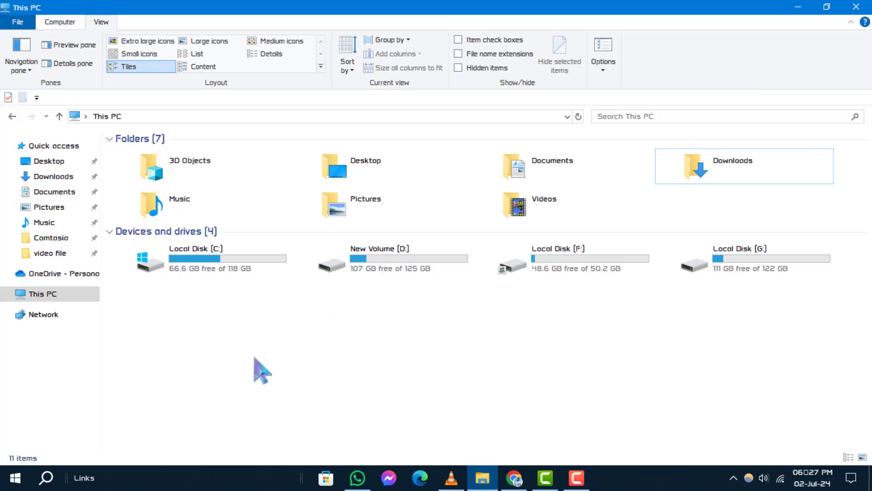
mouse_move(433, 388)
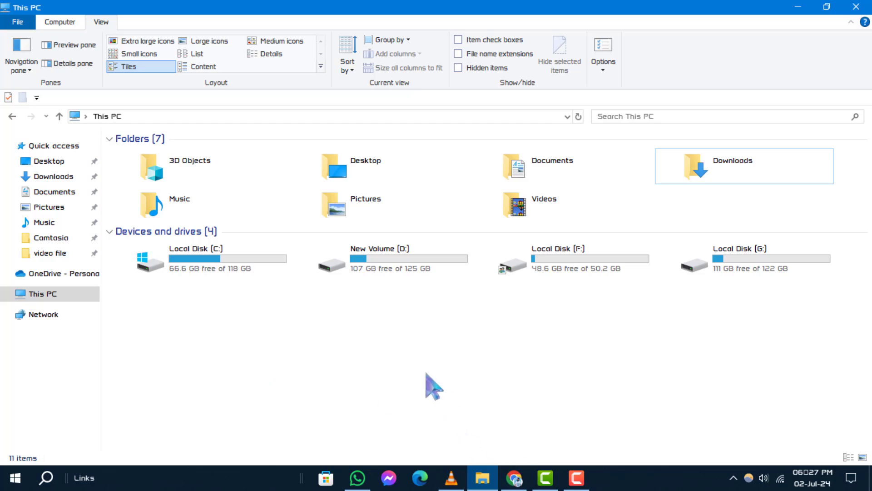
mouse_move(493, 384)
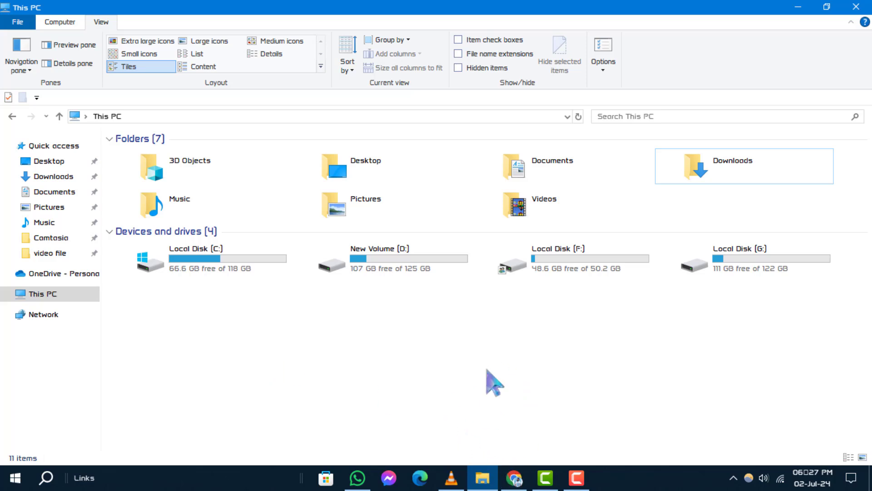
mouse_move(491, 377)
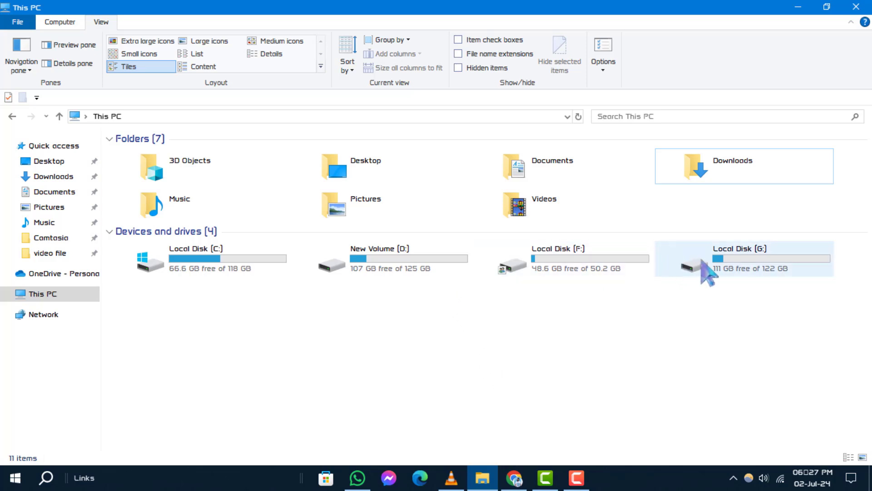
Step: Open Local Disk (G:) and then its EA CRICKET folder
double_click(743, 258)
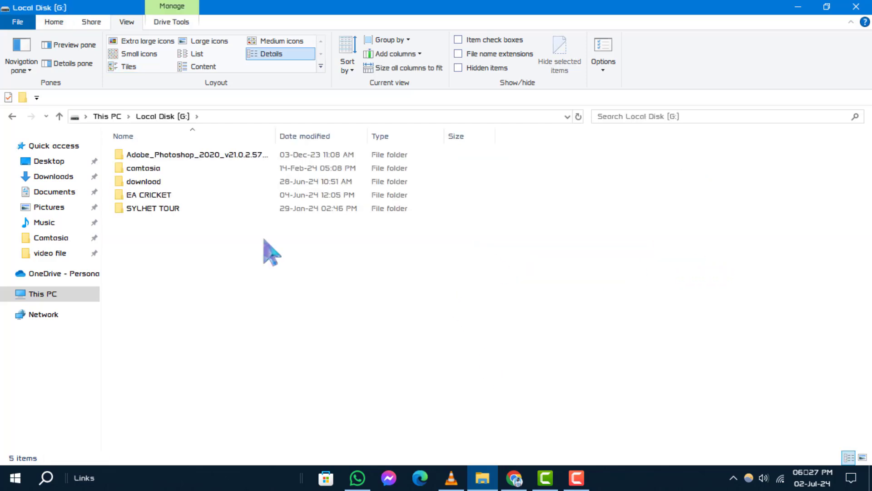
click(149, 194)
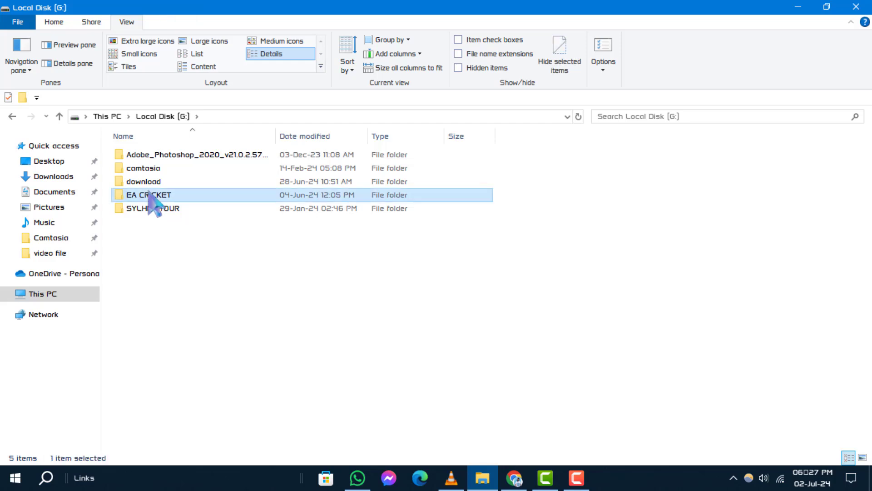
double_click(148, 195)
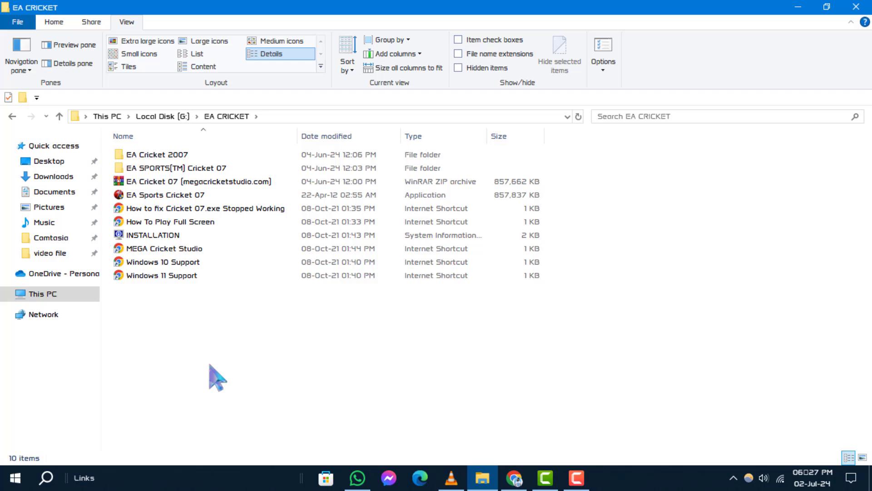
mouse_move(203, 298)
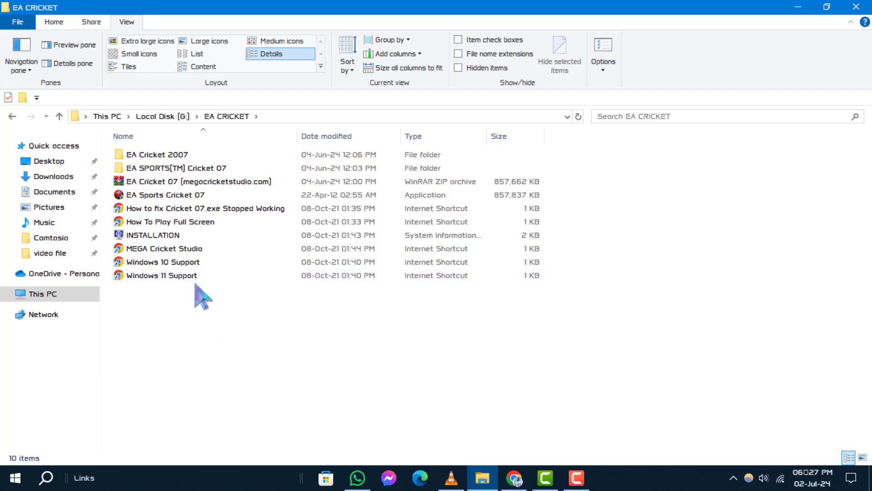
mouse_move(193, 369)
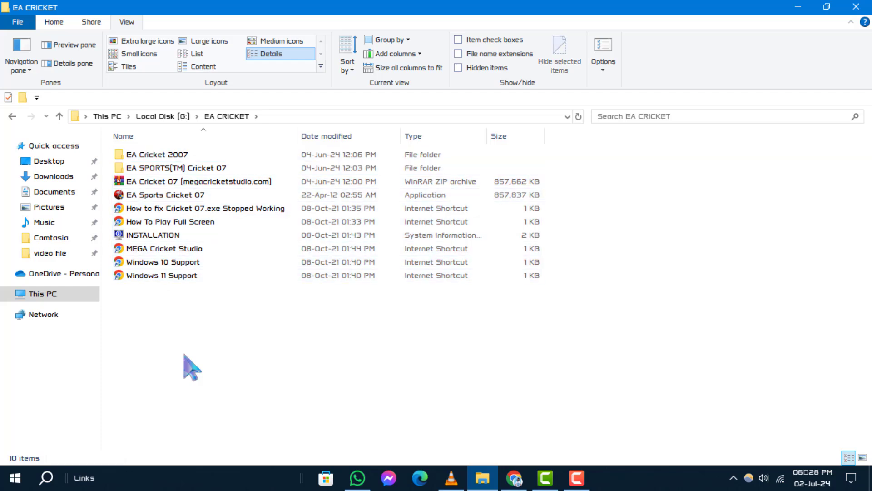
Step: Select all ten EA CRICKET items with Ctrl+A and right-click them for the context menu
key(ctrl+a)
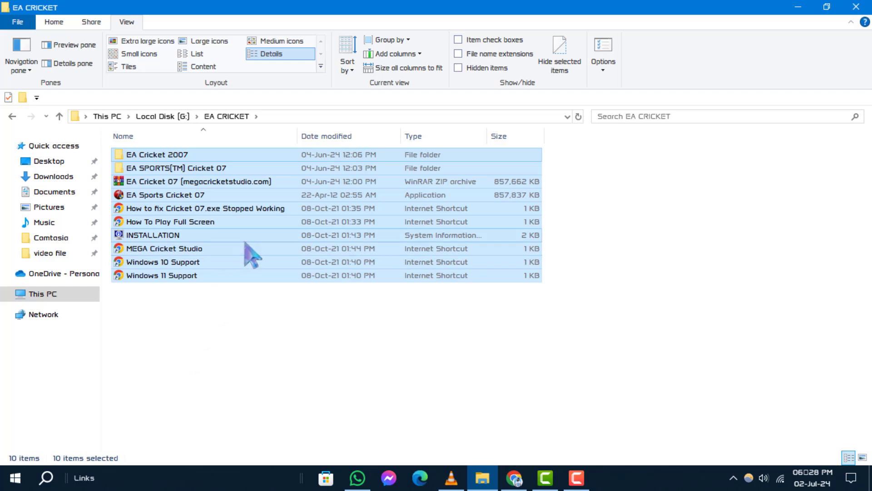
right_click(245, 253)
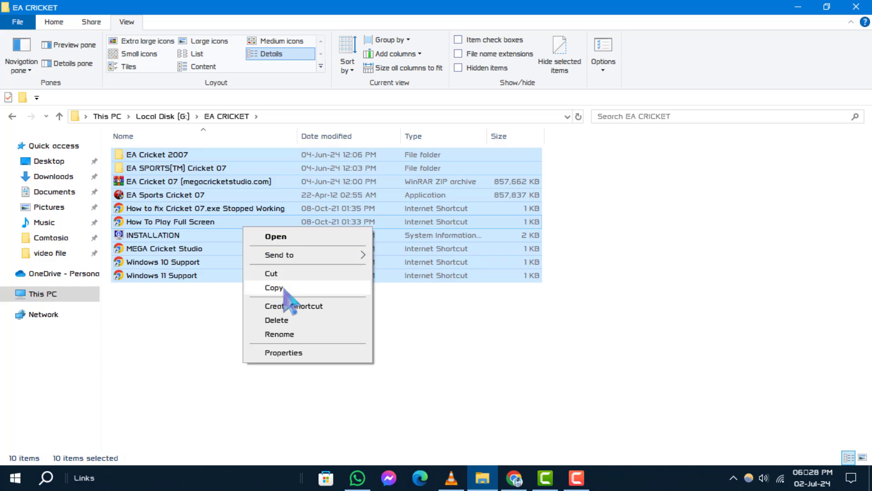
mouse_move(319, 342)
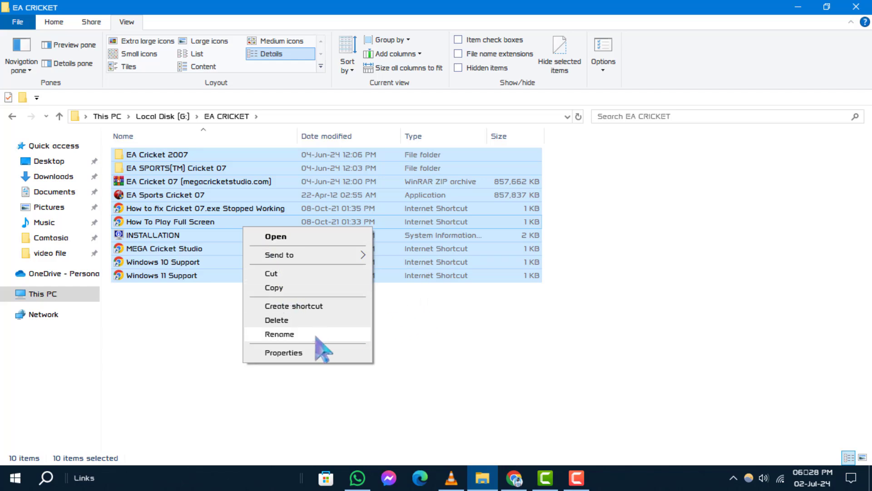
mouse_move(386, 409)
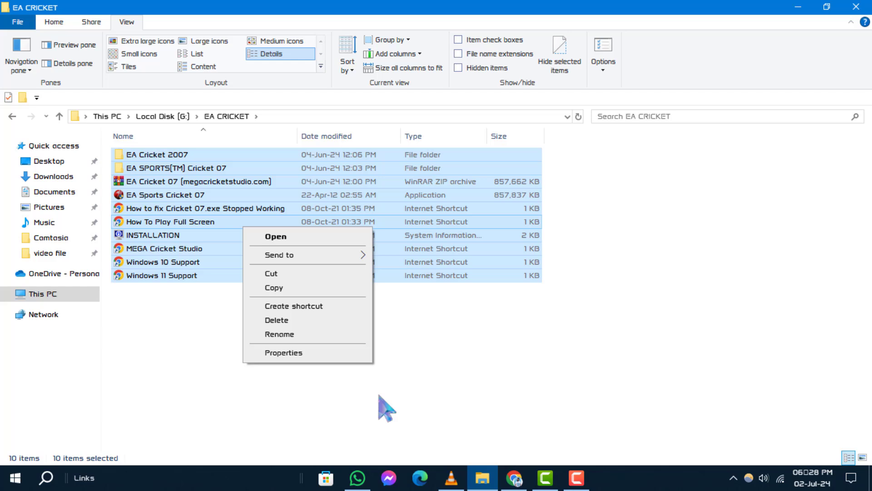